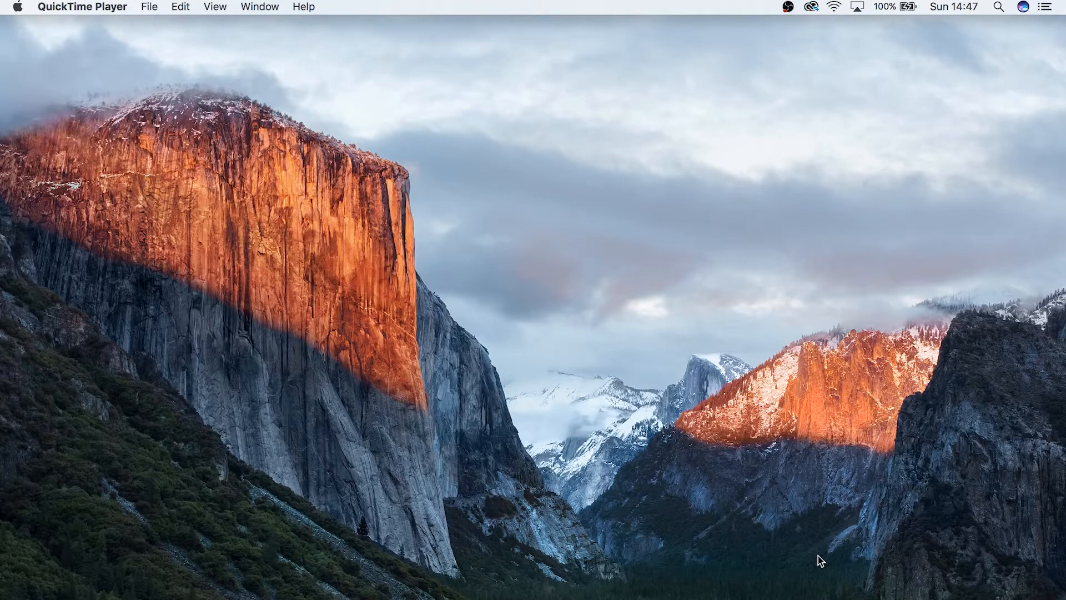
Launch Premiere Pro from the Dock and wait for the recent-projects start screen
click(601, 12)
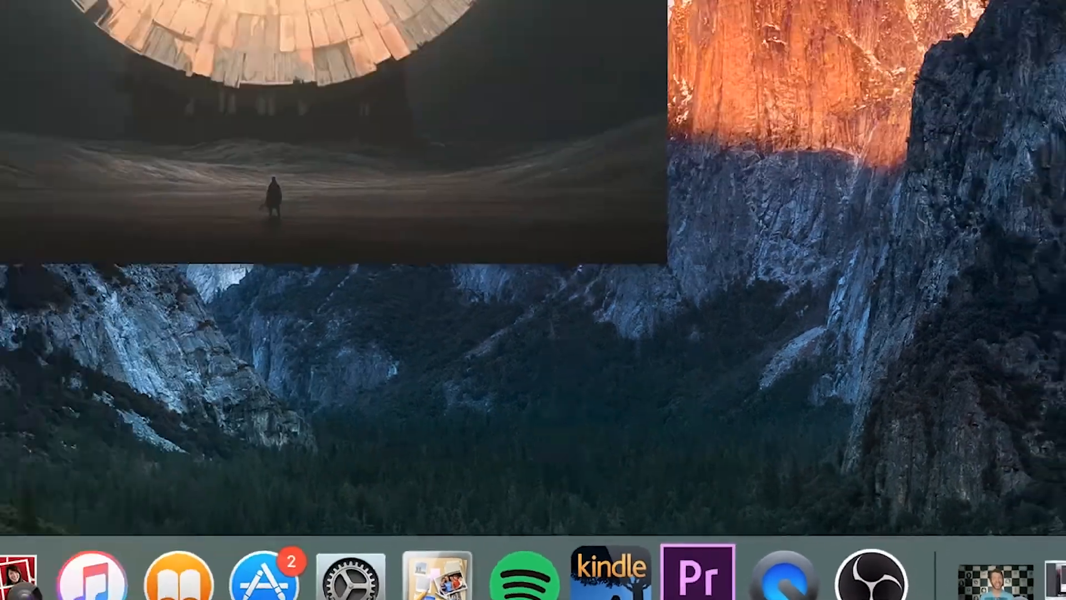
click(694, 577)
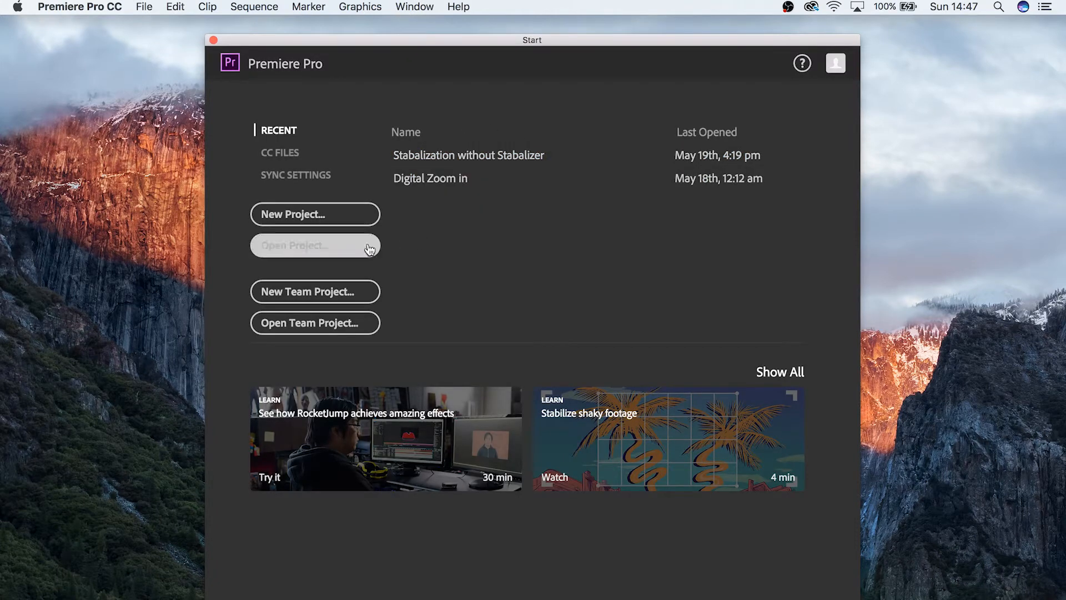
mouse_move(334, 217)
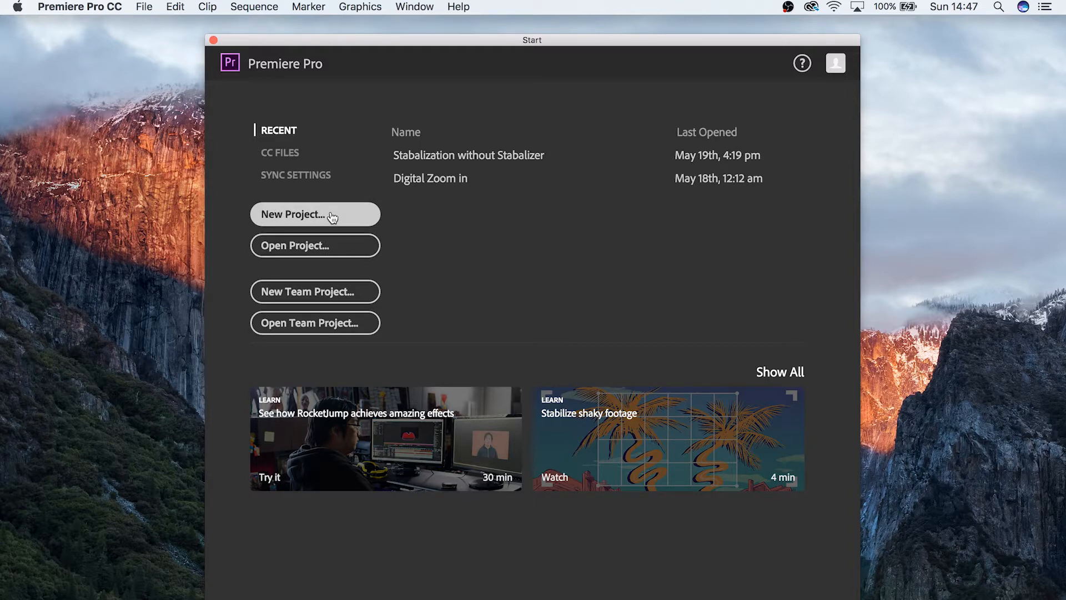
Start a new project and replace the default name with 'Canadian Vacation Montage – May 2017'
click(315, 214)
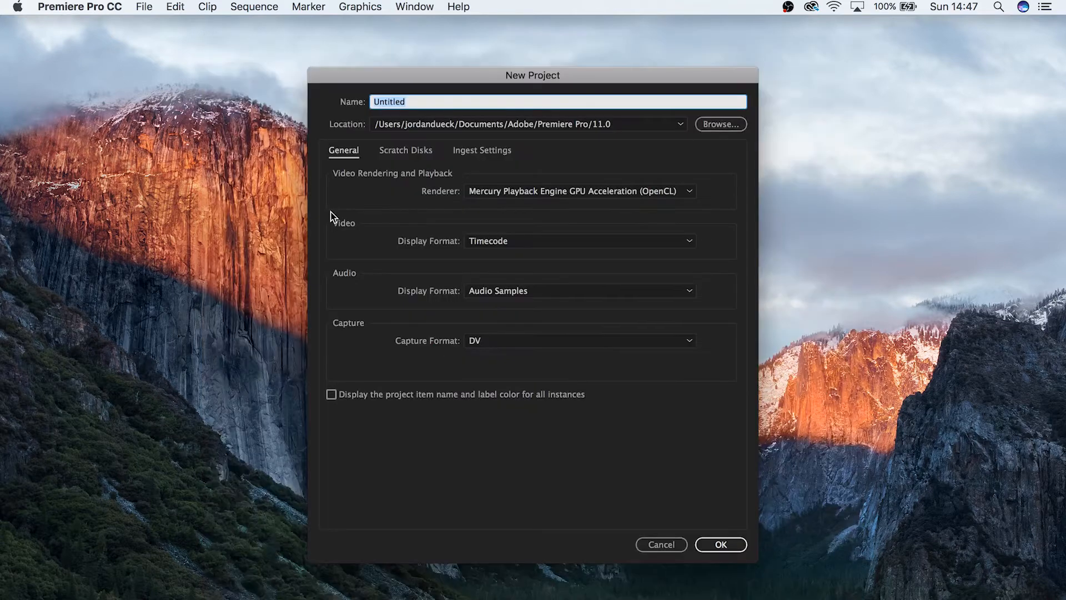
mouse_move(384, 188)
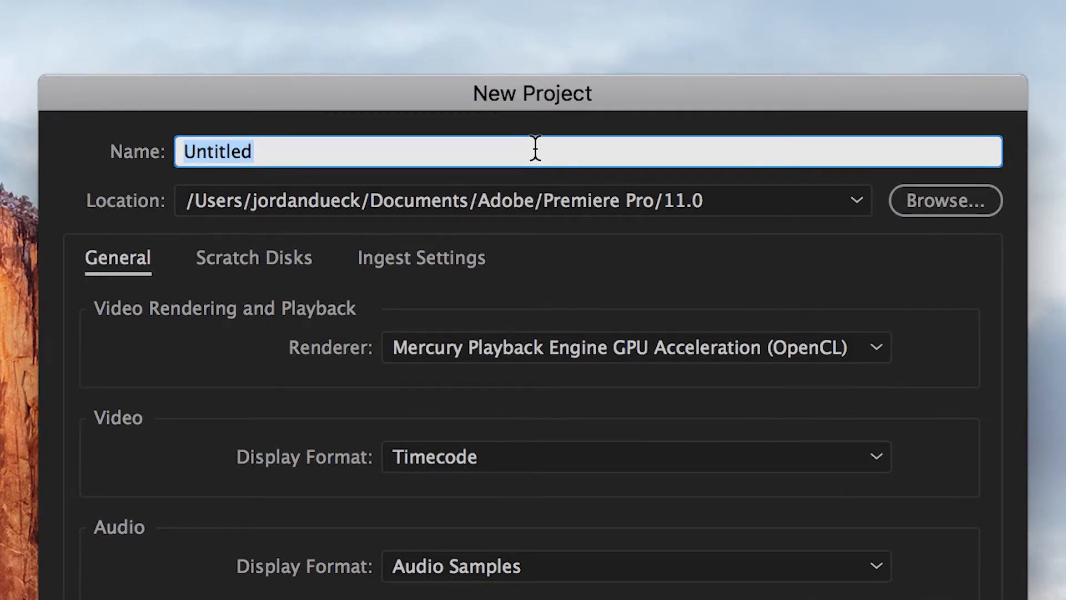
text(M)
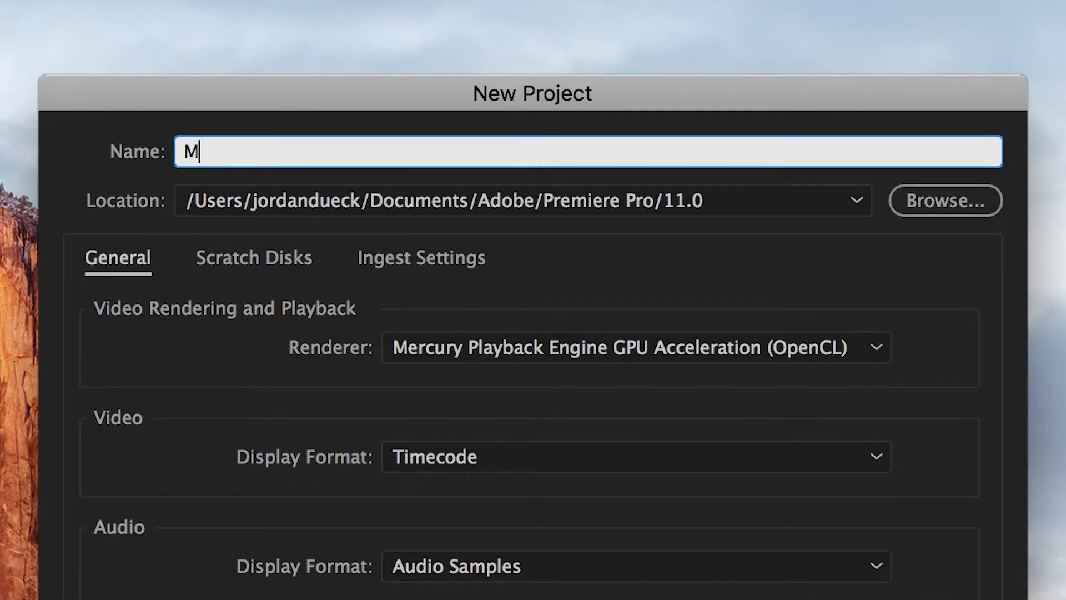
text(y Project)
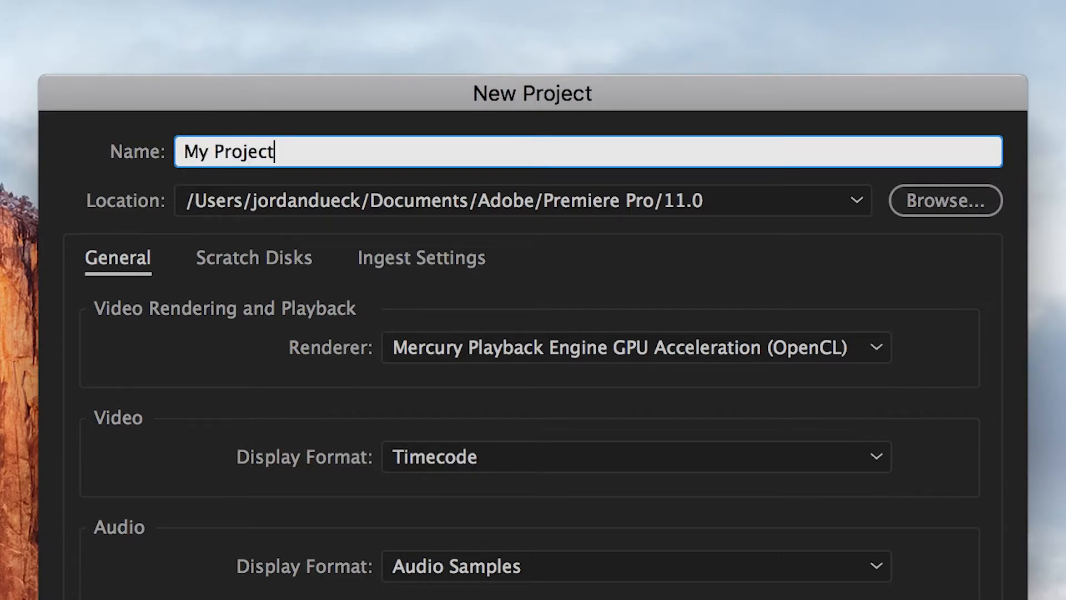
click(588, 151)
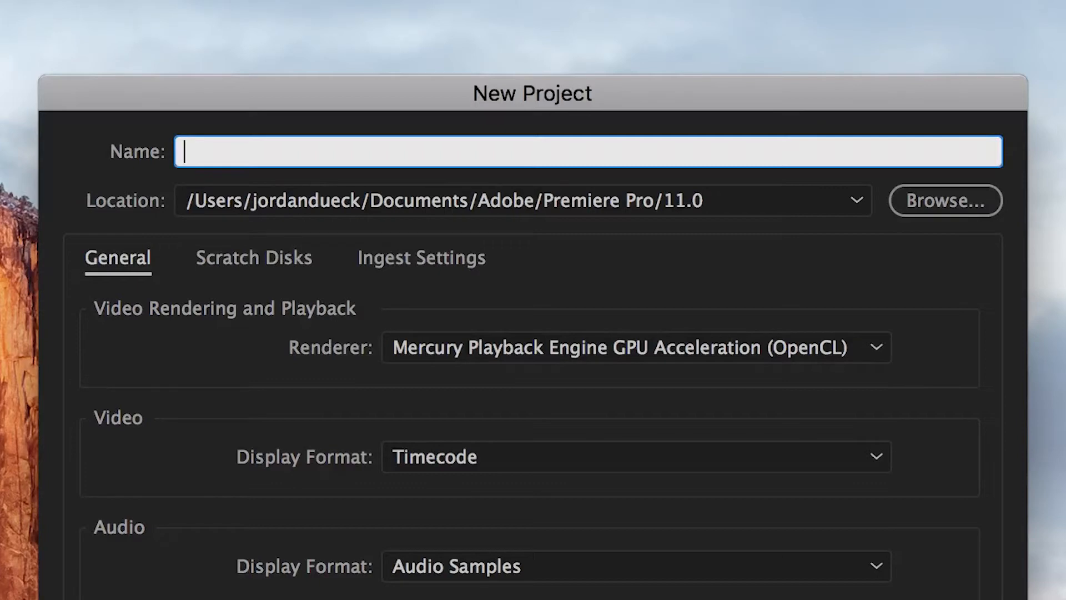
text(C)
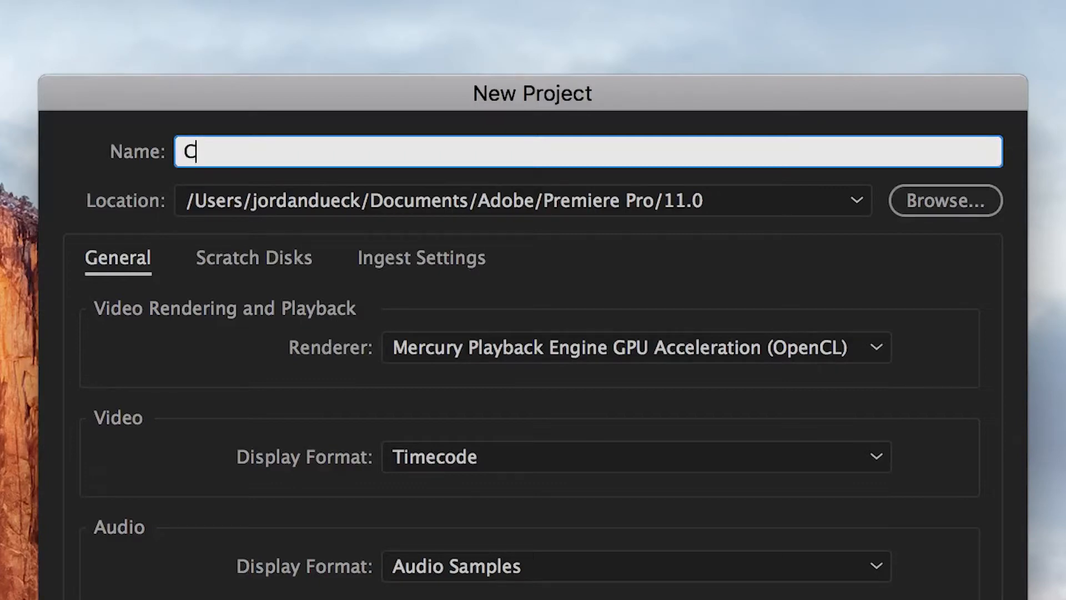
text(anadian Vacation Montage –)
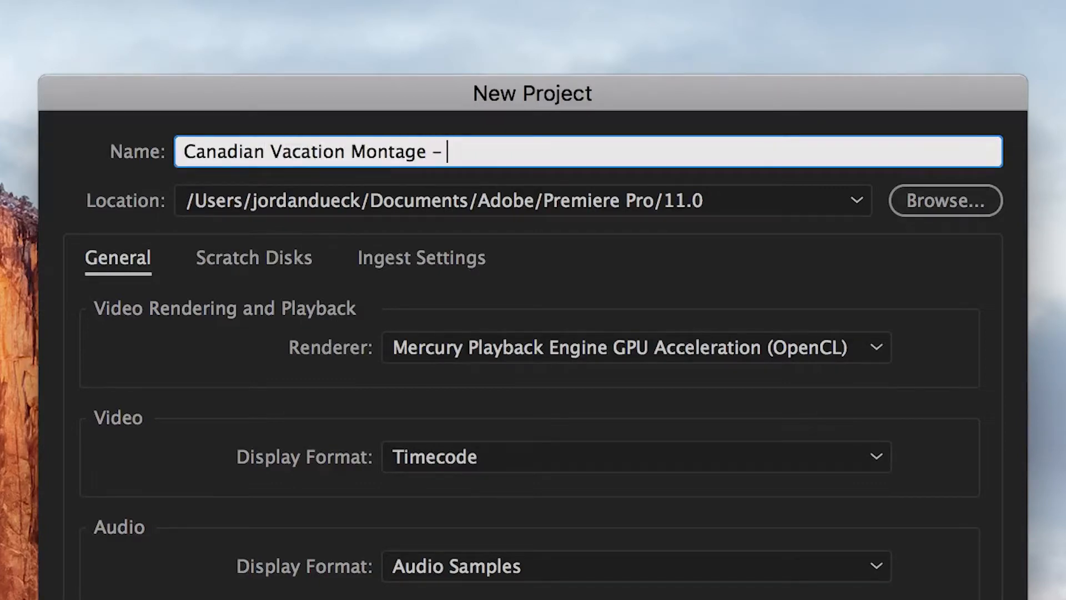
text(May 2017)
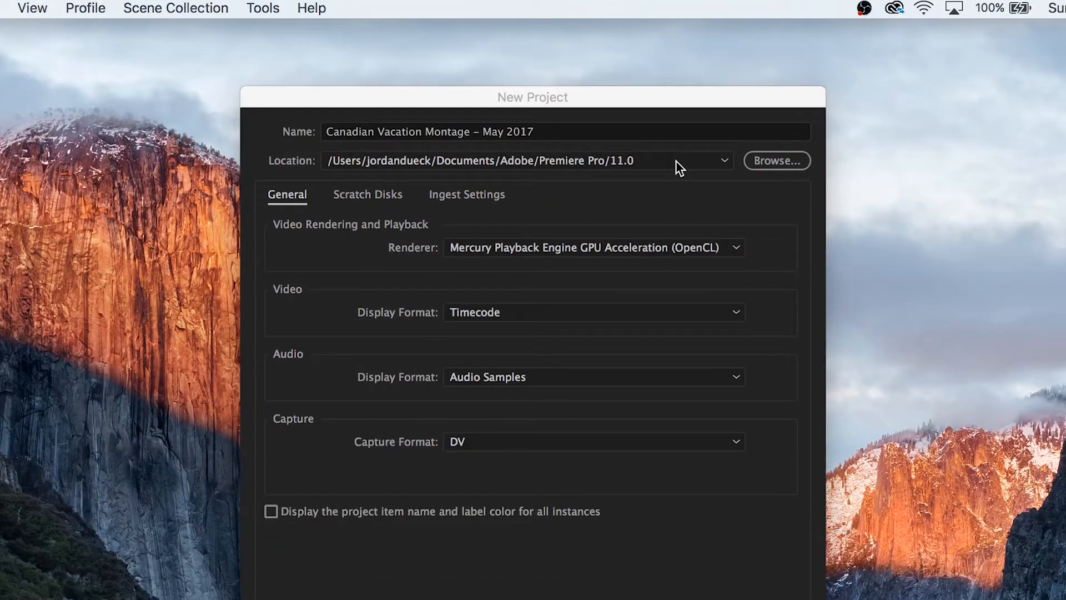
mouse_move(695, 164)
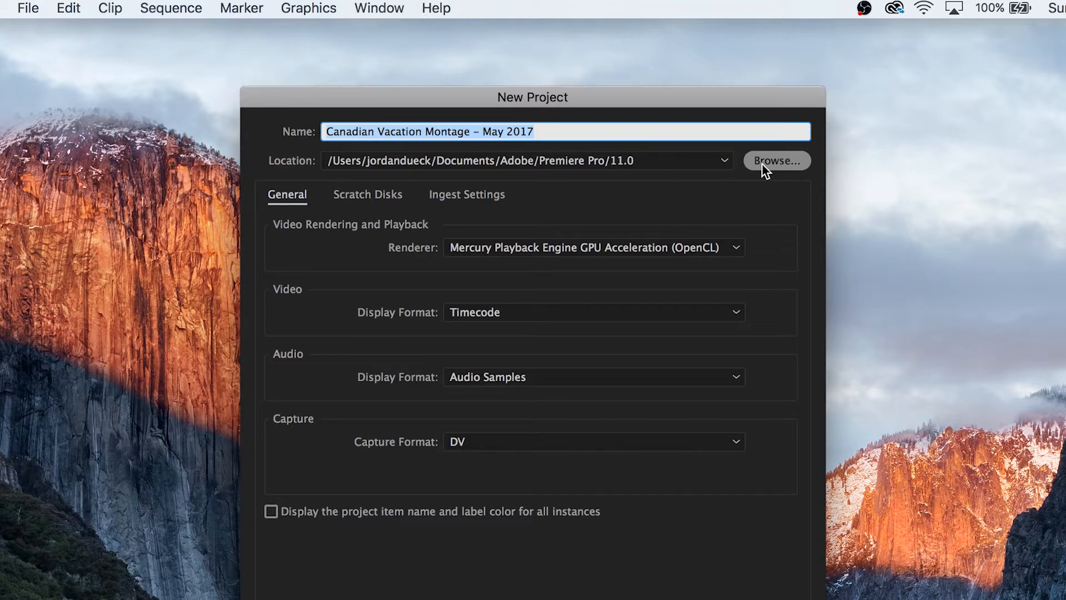
Save the project in new Desktop folders 'Canadian Vacation Montage/Premiere Project Files'
click(776, 161)
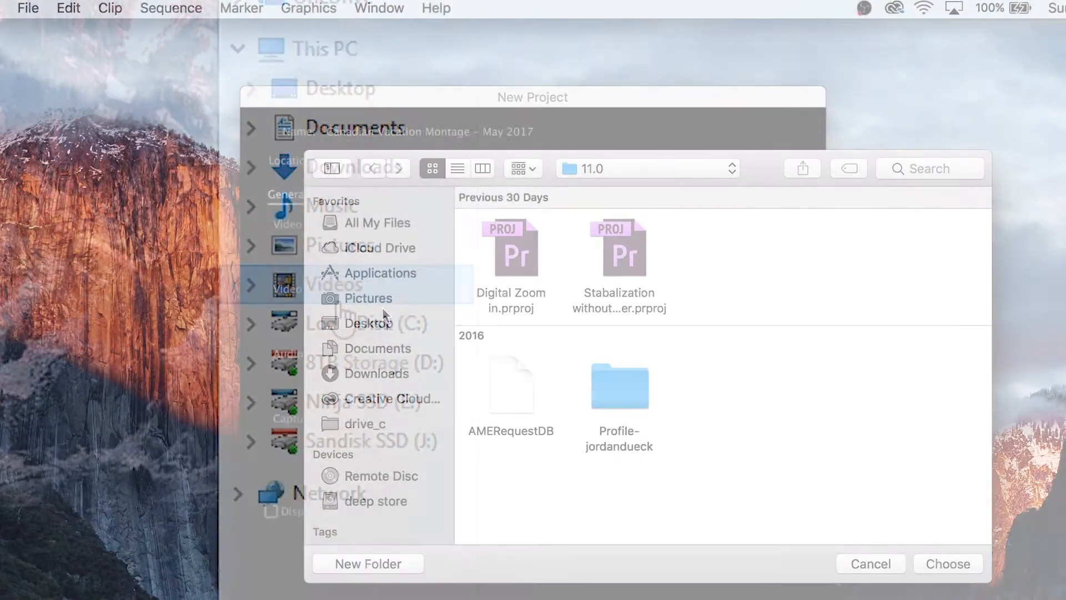
click(371, 323)
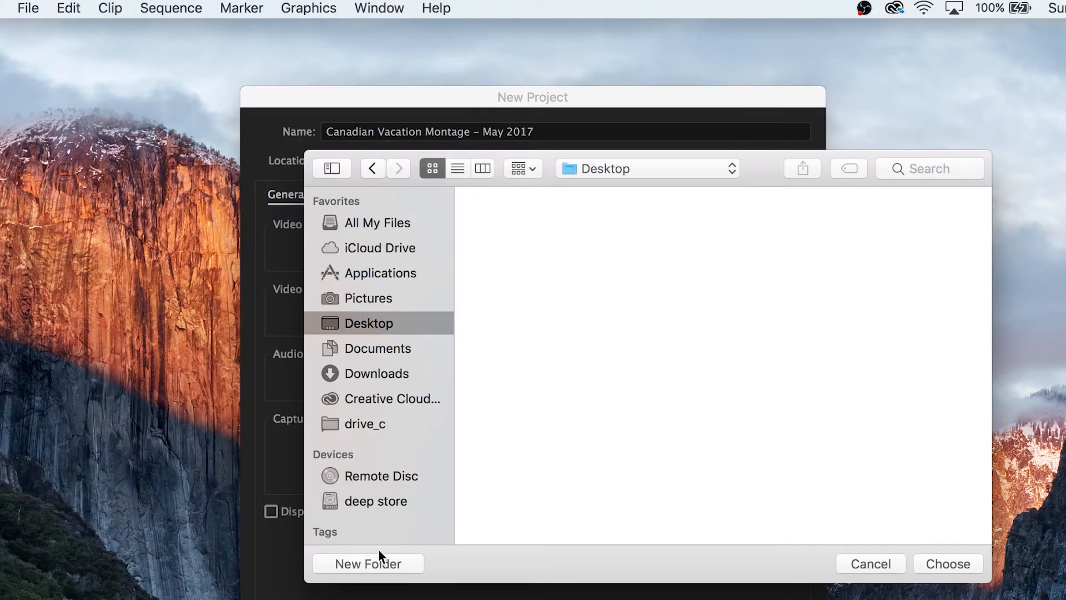
click(367, 563)
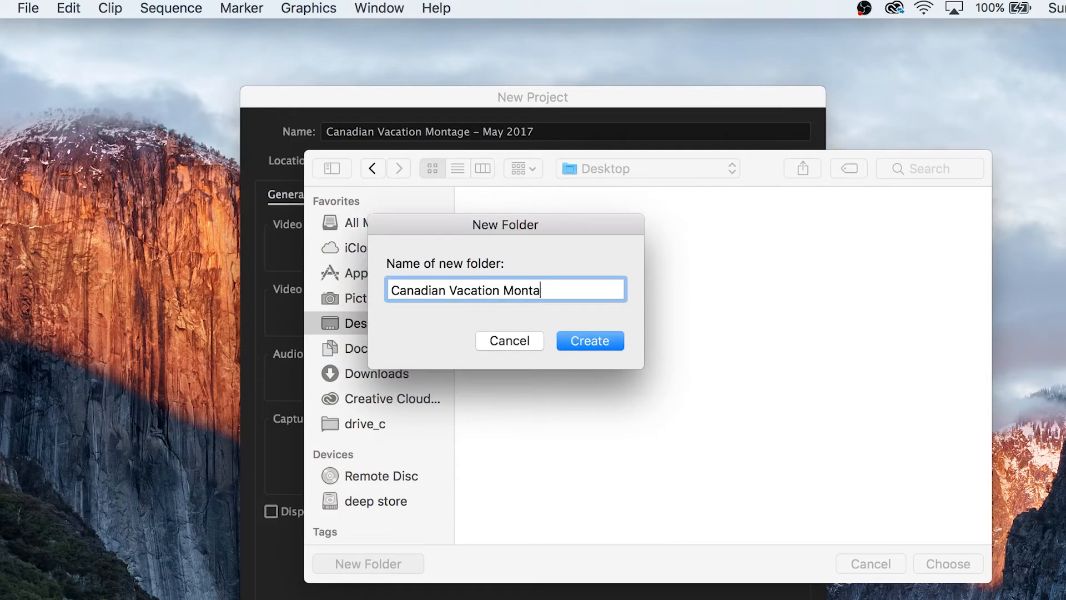
click(589, 340)
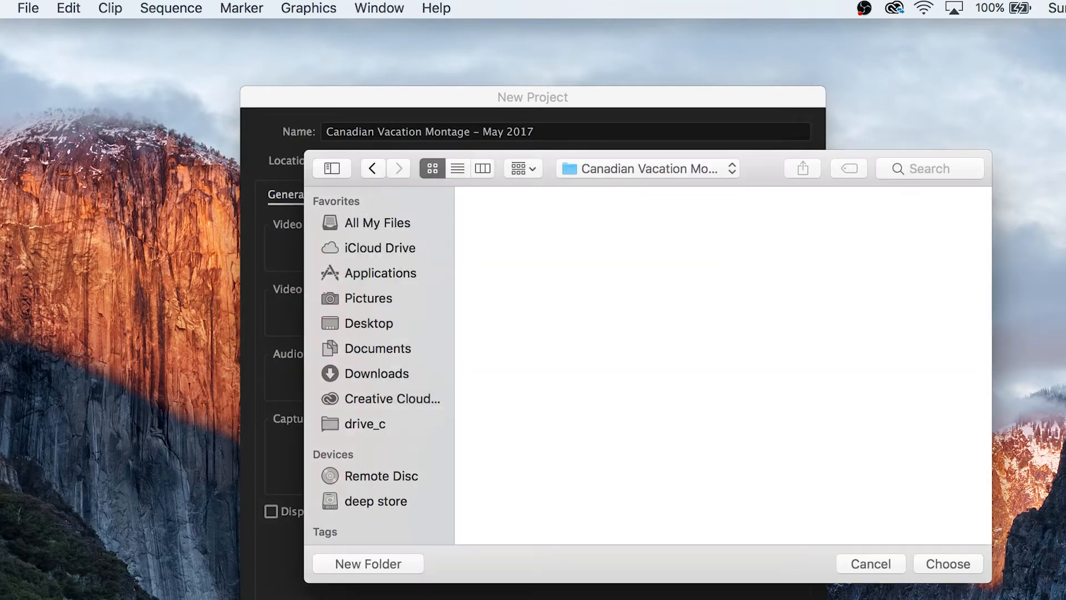
mouse_move(534, 291)
text(Premiere Project Files)
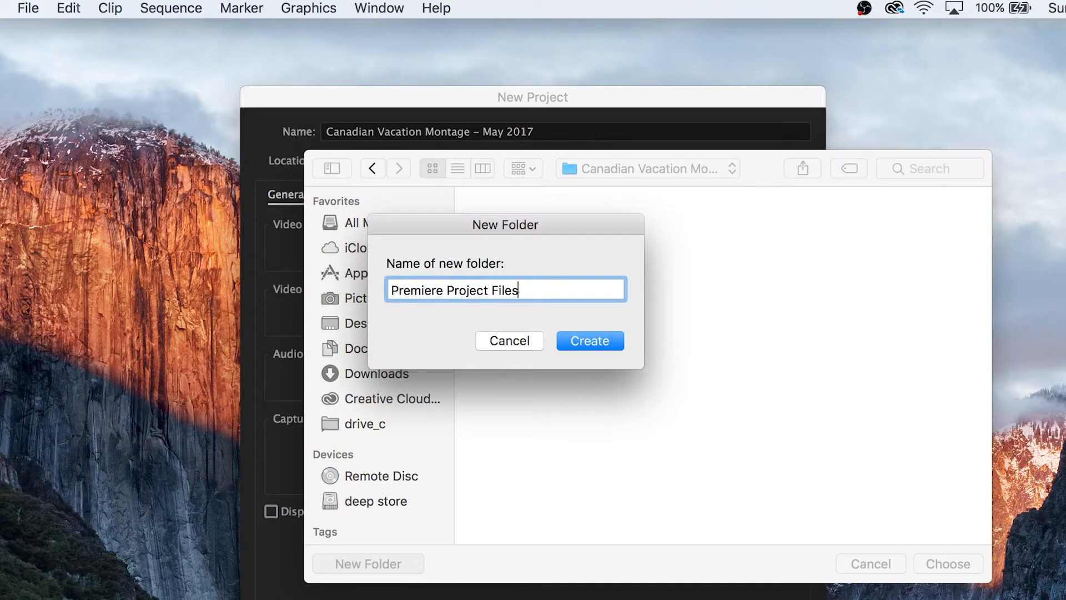
click(589, 340)
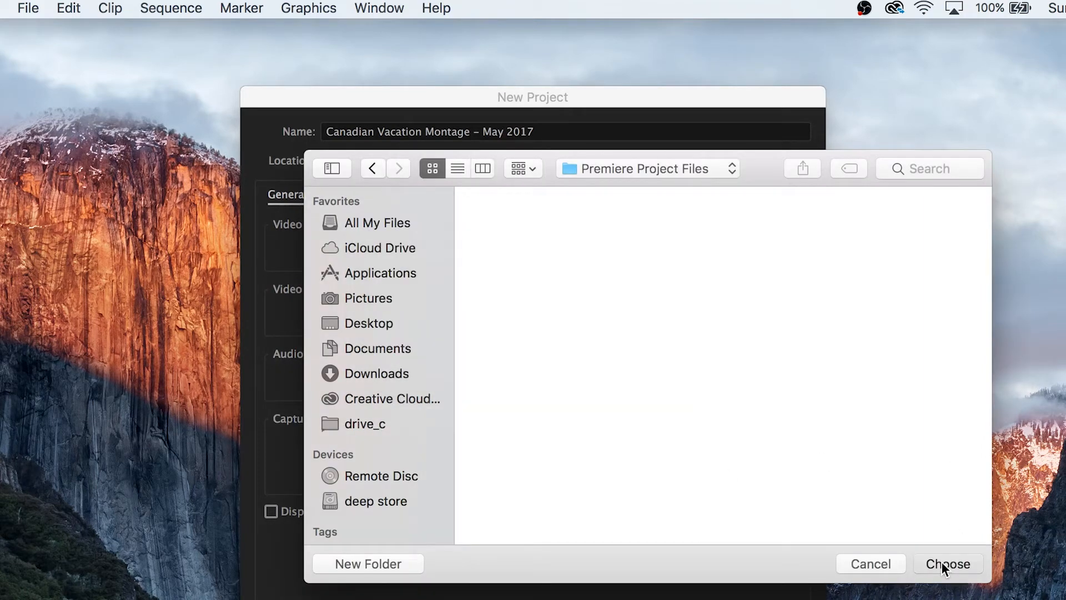
click(947, 564)
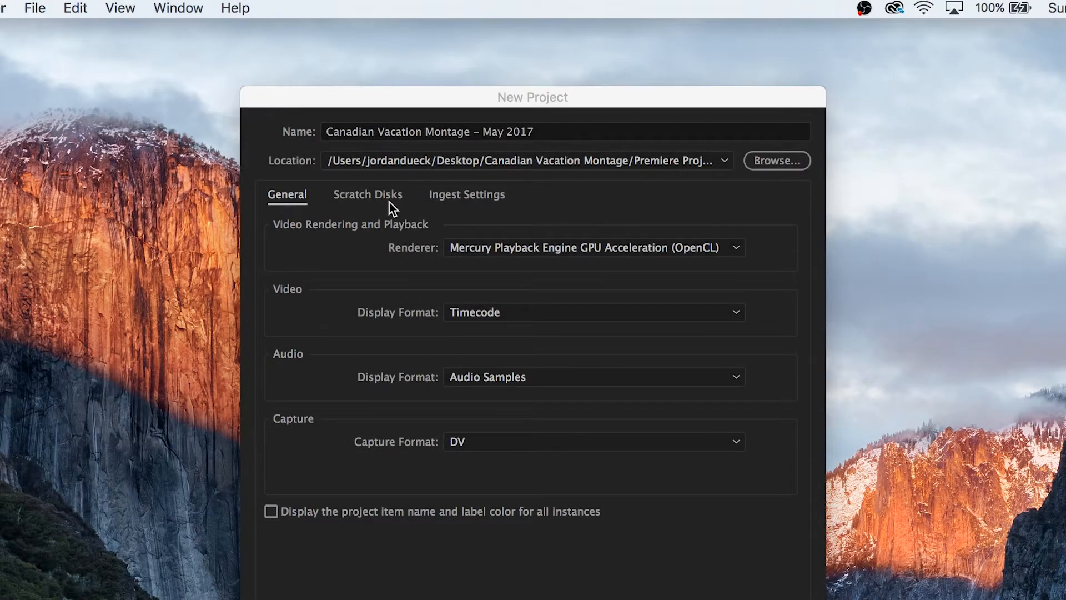
Confirm every scratch disk is 'Same as Project', saving into Premiere Project Files
click(367, 194)
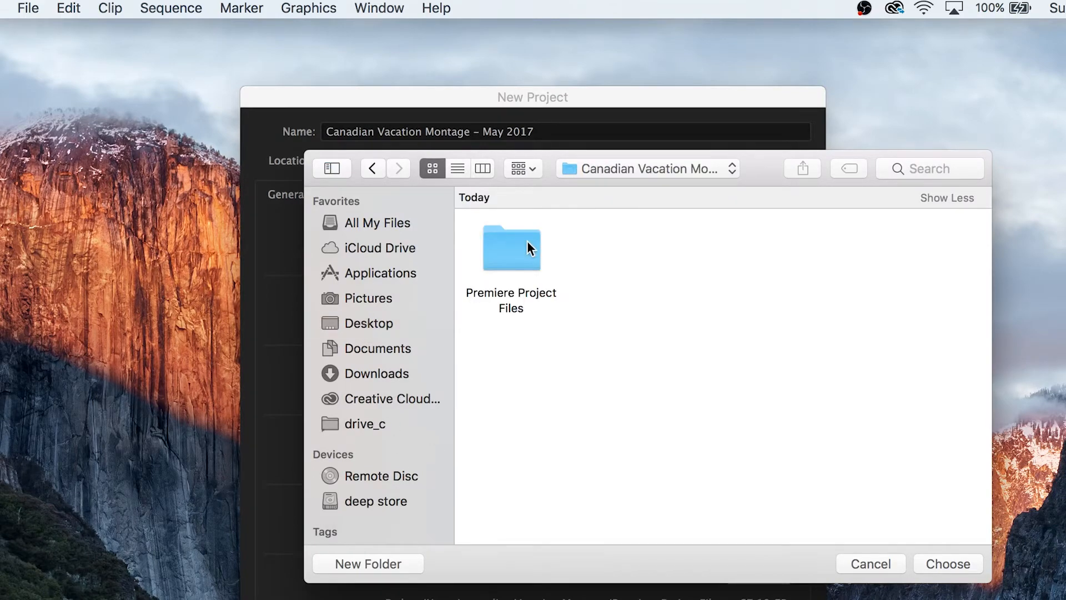
click(946, 563)
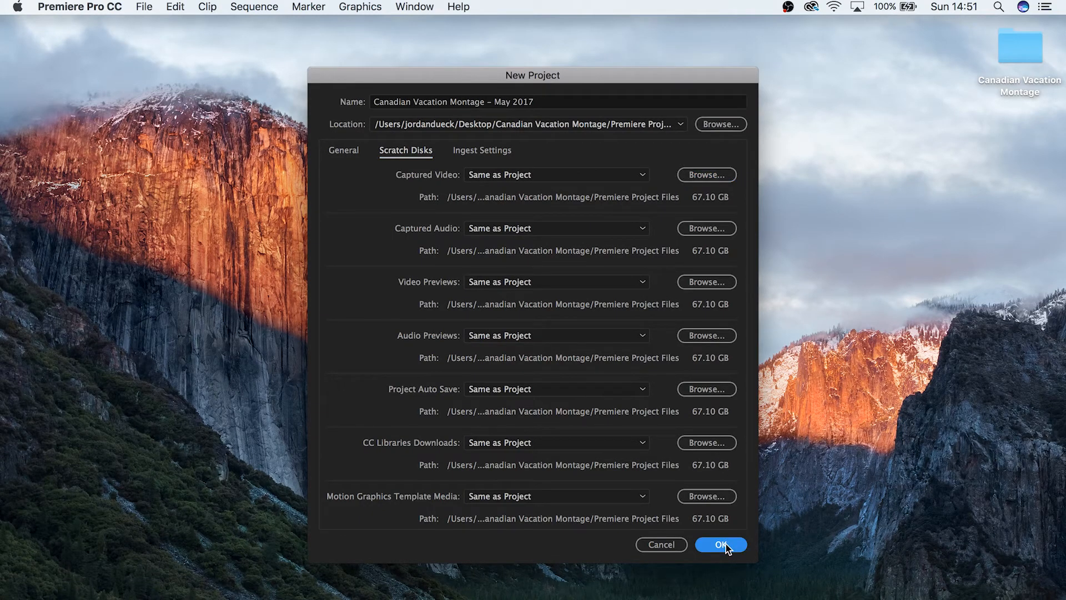
Click OK to create the empty Canadian Vacation Montage project in the Assembly workspace
click(721, 544)
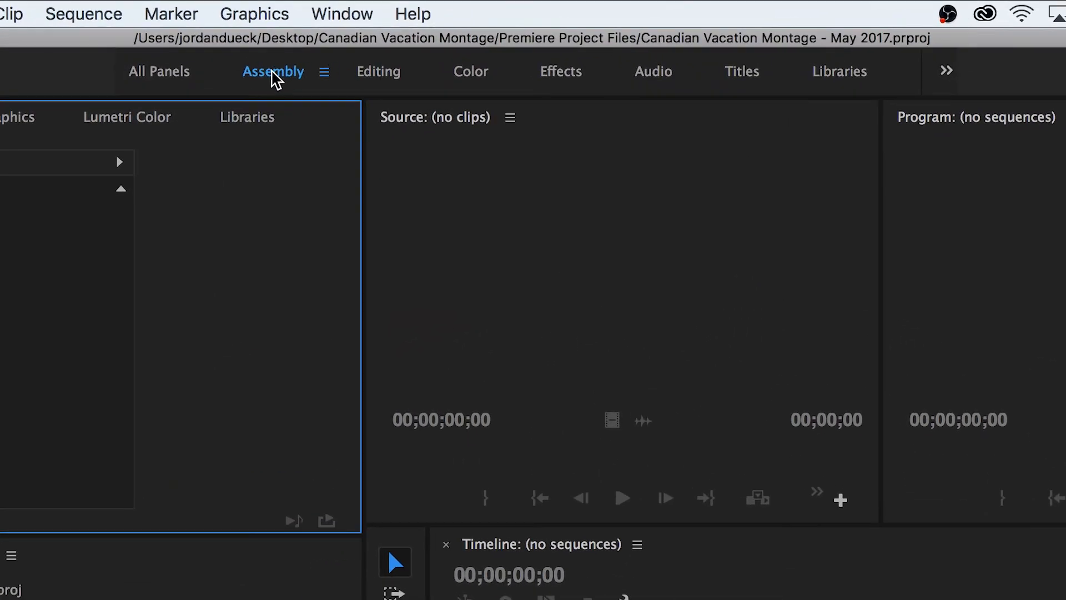
mouse_move(430, 82)
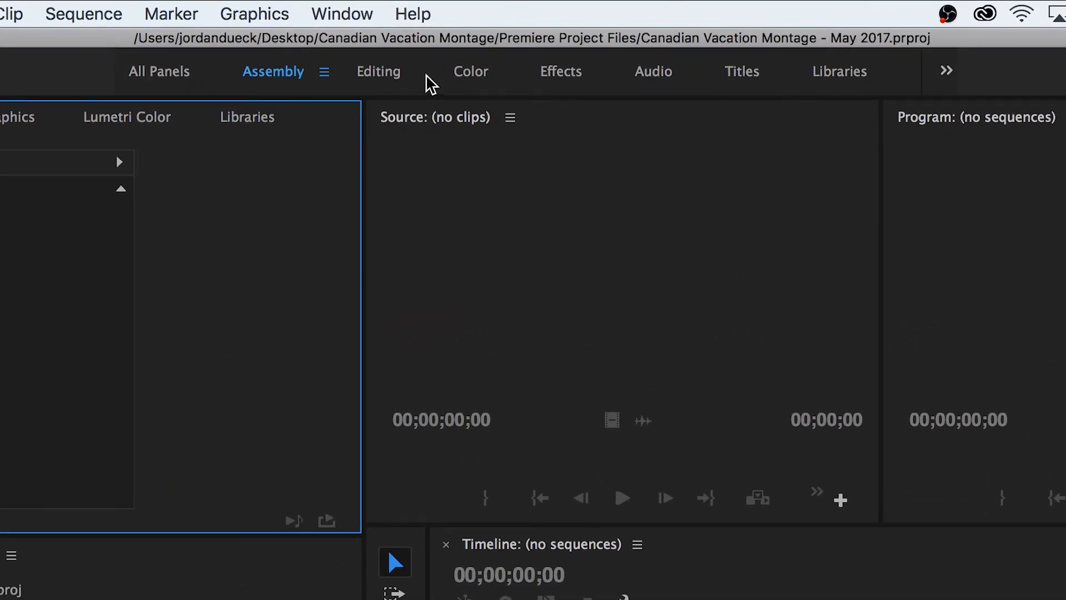
mouse_move(479, 80)
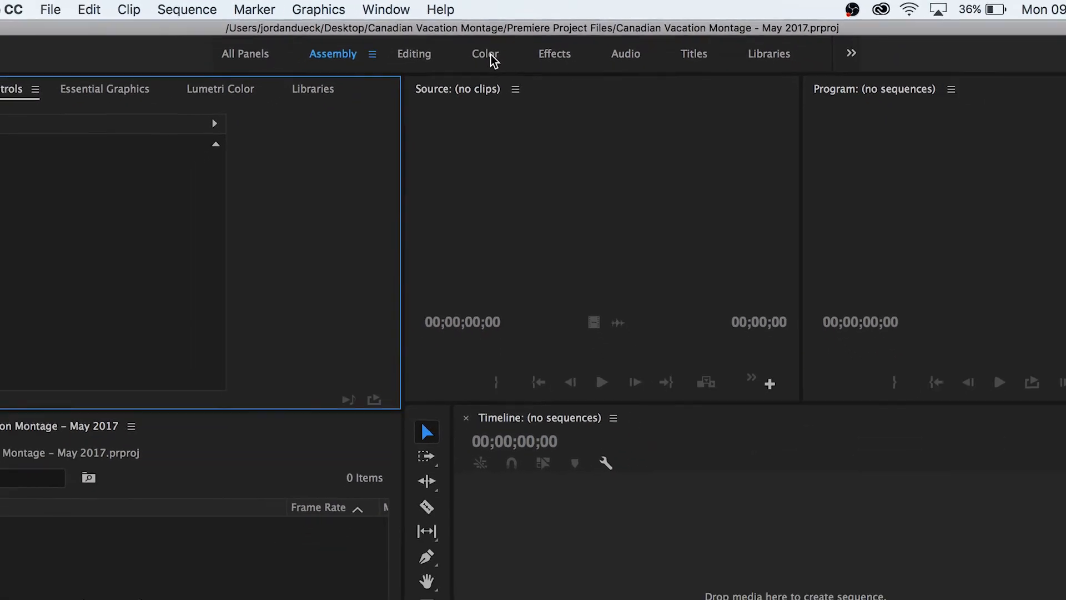
View the Editing and Color workspaces, then drag a divider to enlarge the Project panel
click(413, 54)
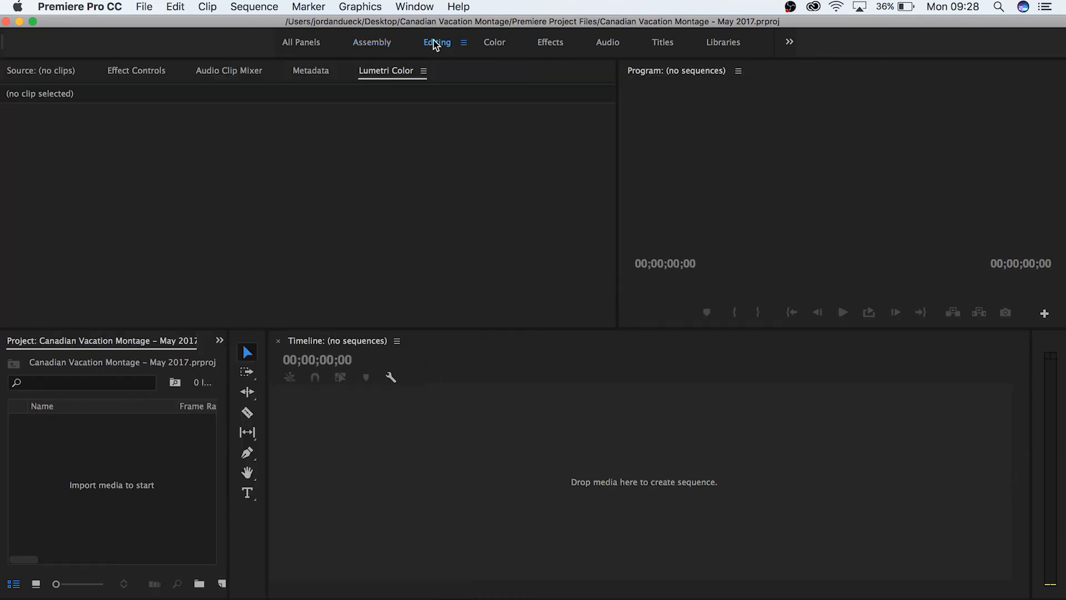
click(494, 42)
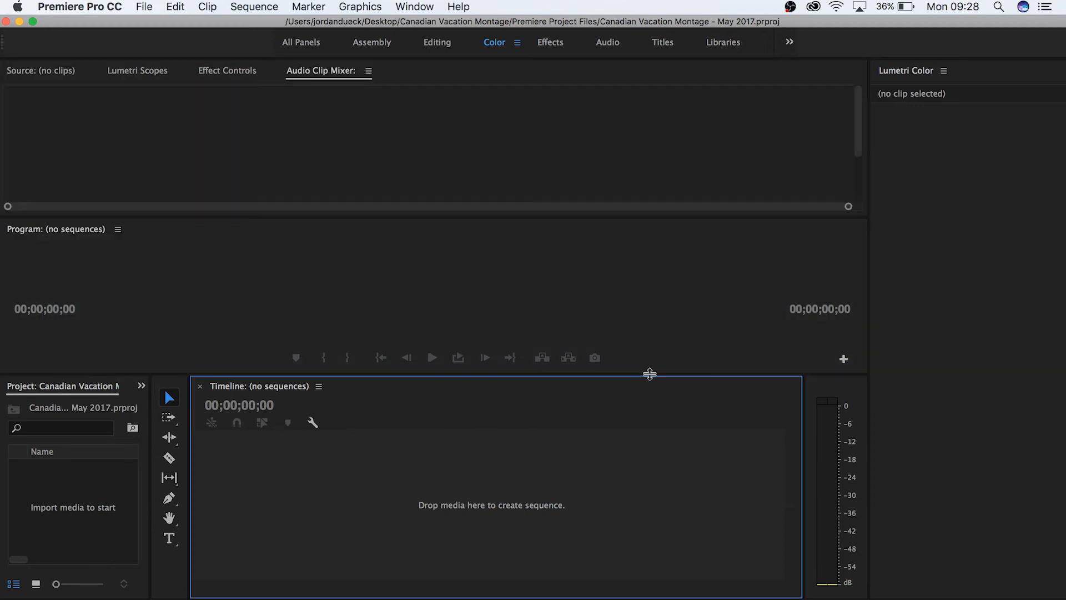
drag(650, 374, 649, 422)
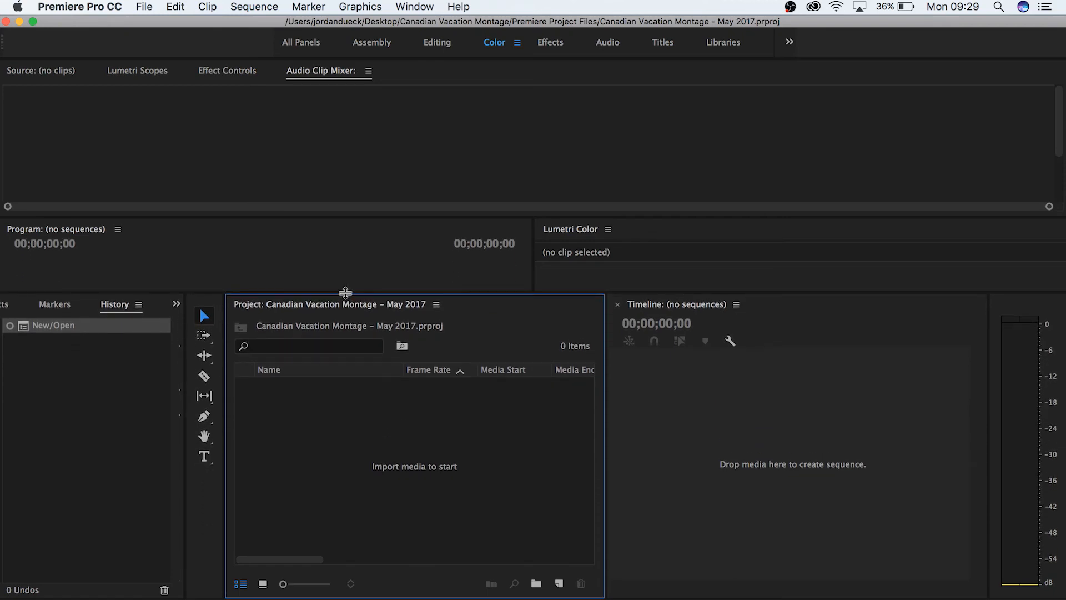
Use Window > Workspaces > Reset to Saved Layout to restore the original Color panels
click(413, 6)
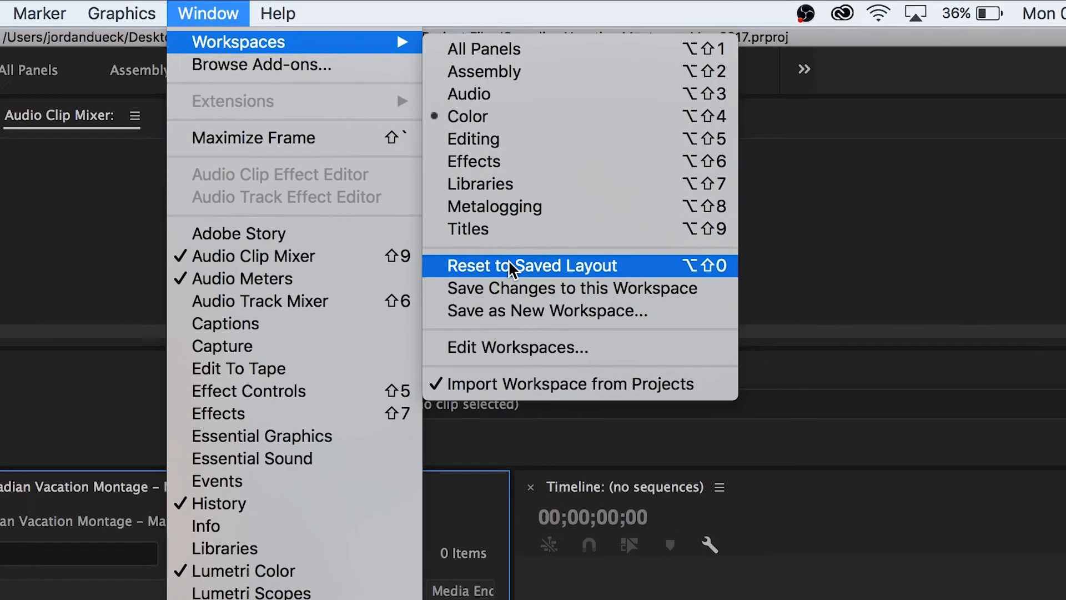
click(522, 265)
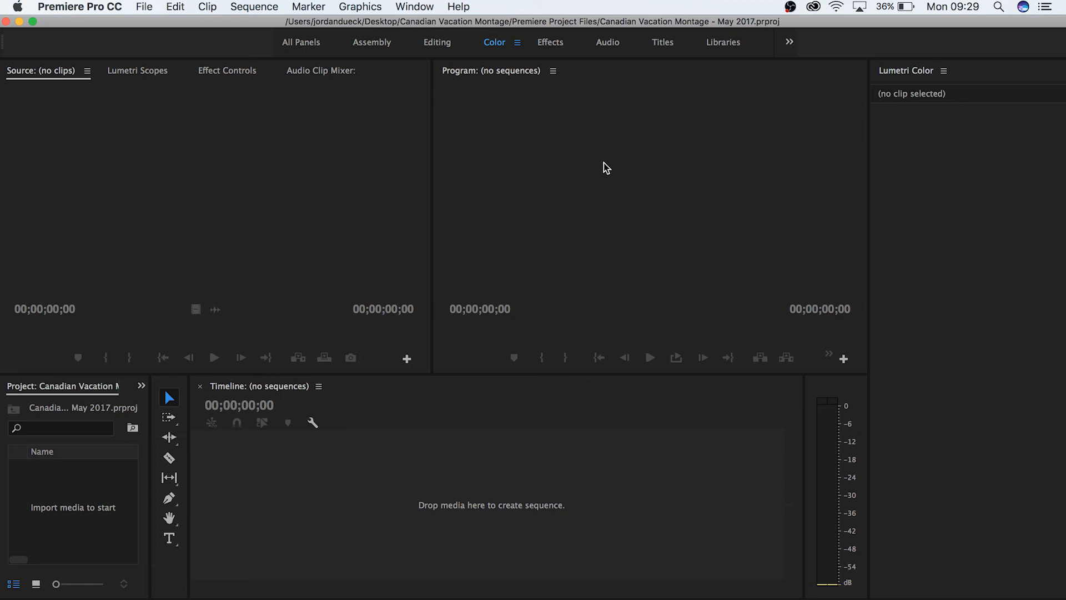
mouse_move(597, 163)
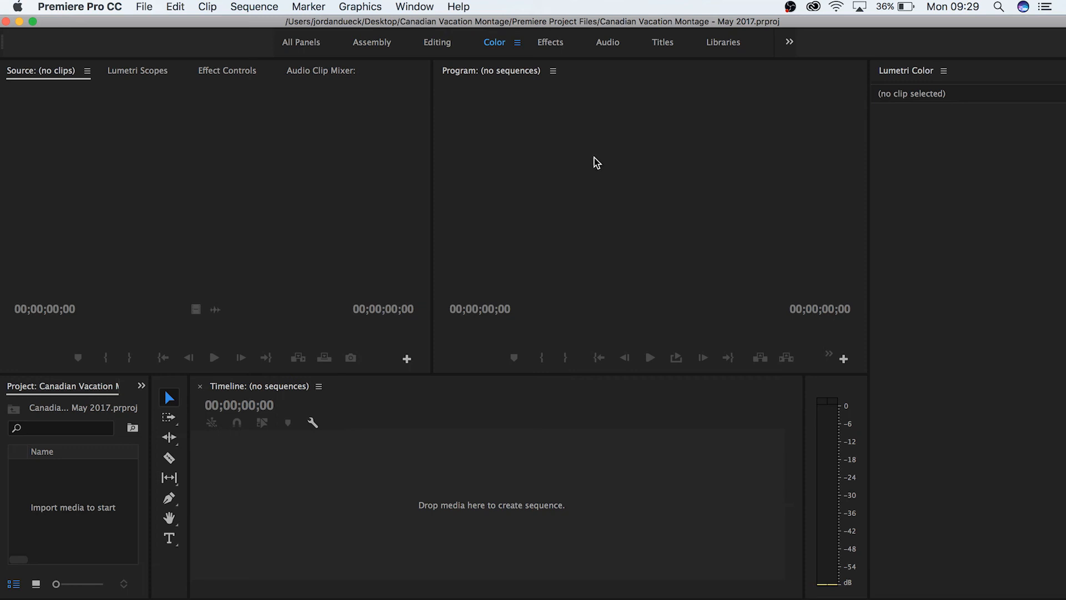